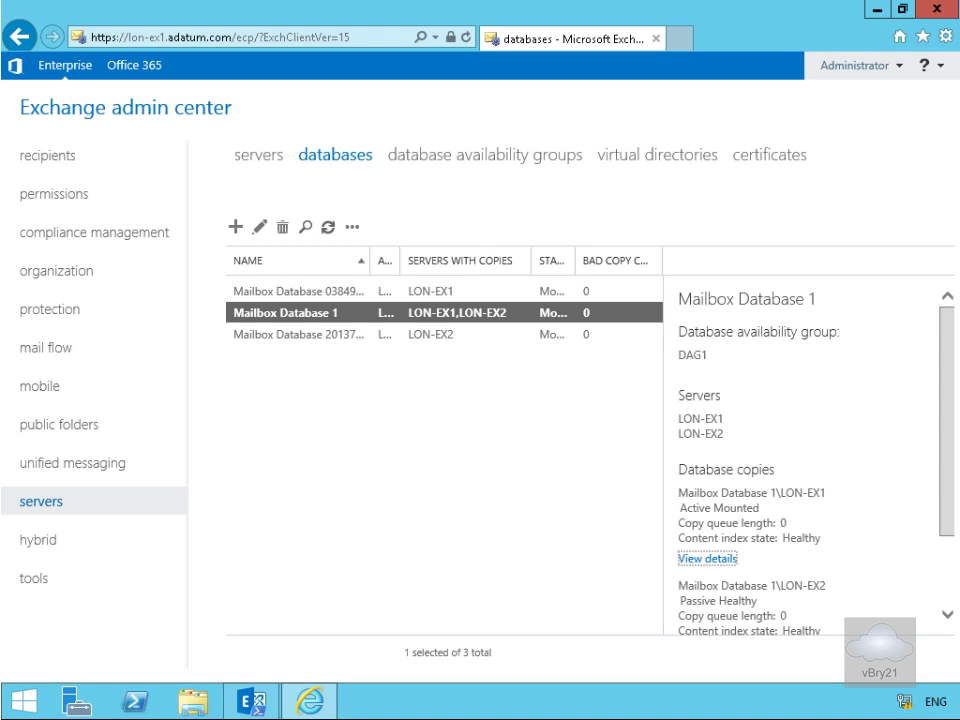
mouse_move(422, 396)
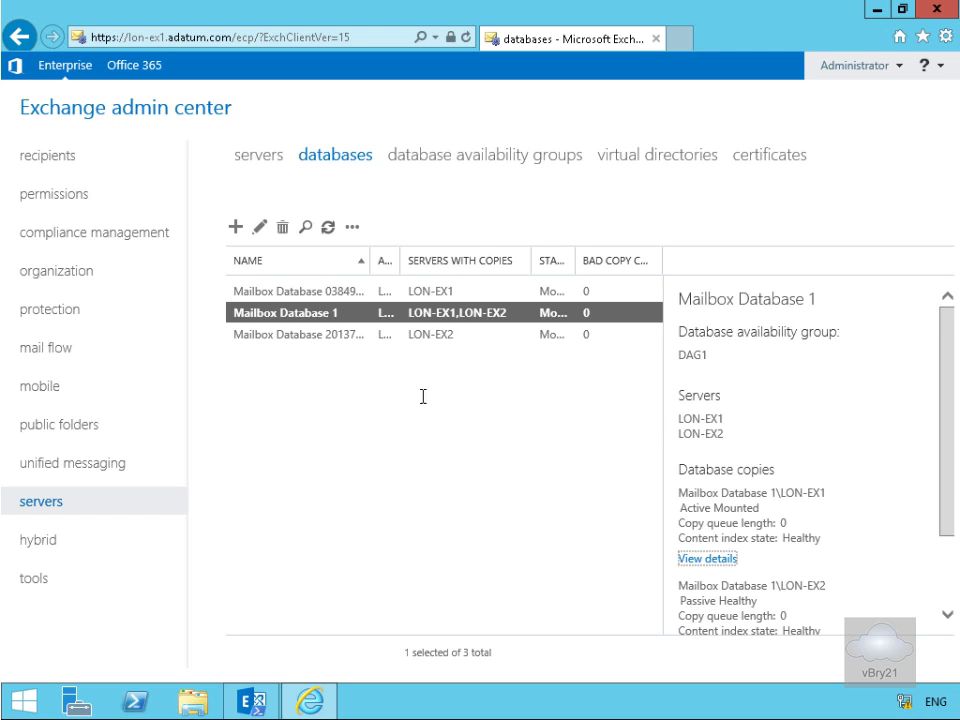
mouse_move(320, 328)
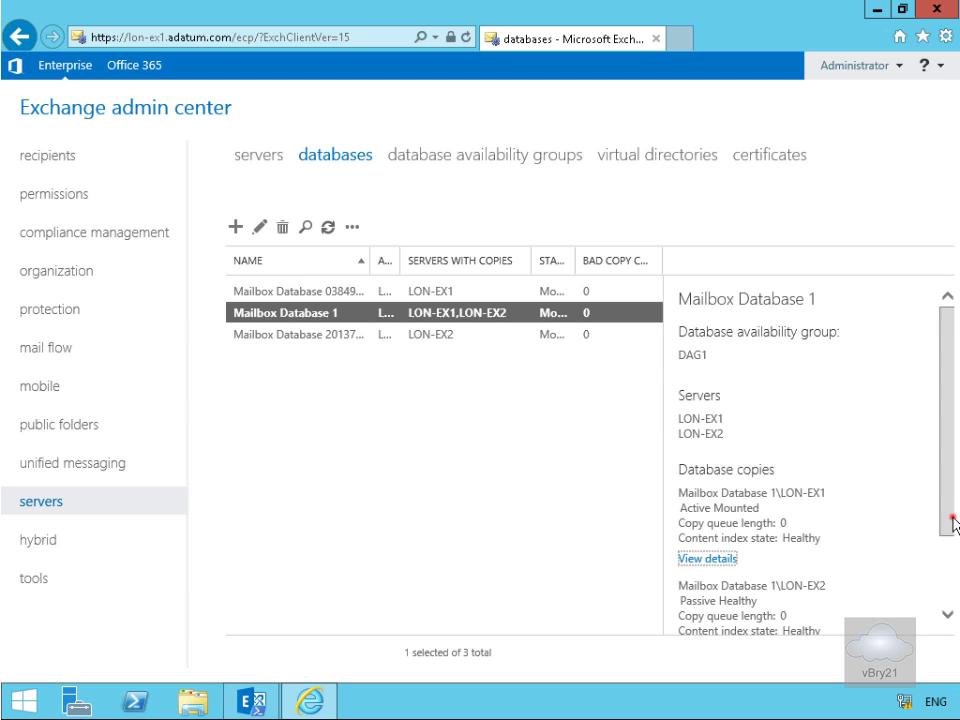
Step: Review the LON-EX1 copy of Mailbox Database 1: Mounted, zero queues, activation preference 1, then close without saving
scroll(down, 3)
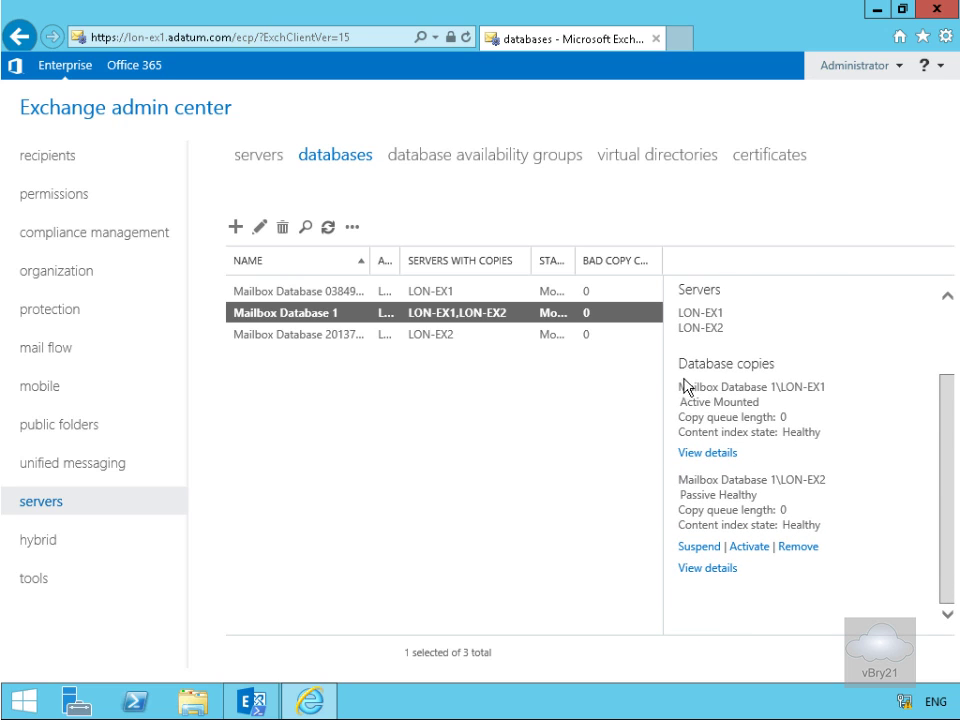
mouse_move(805, 450)
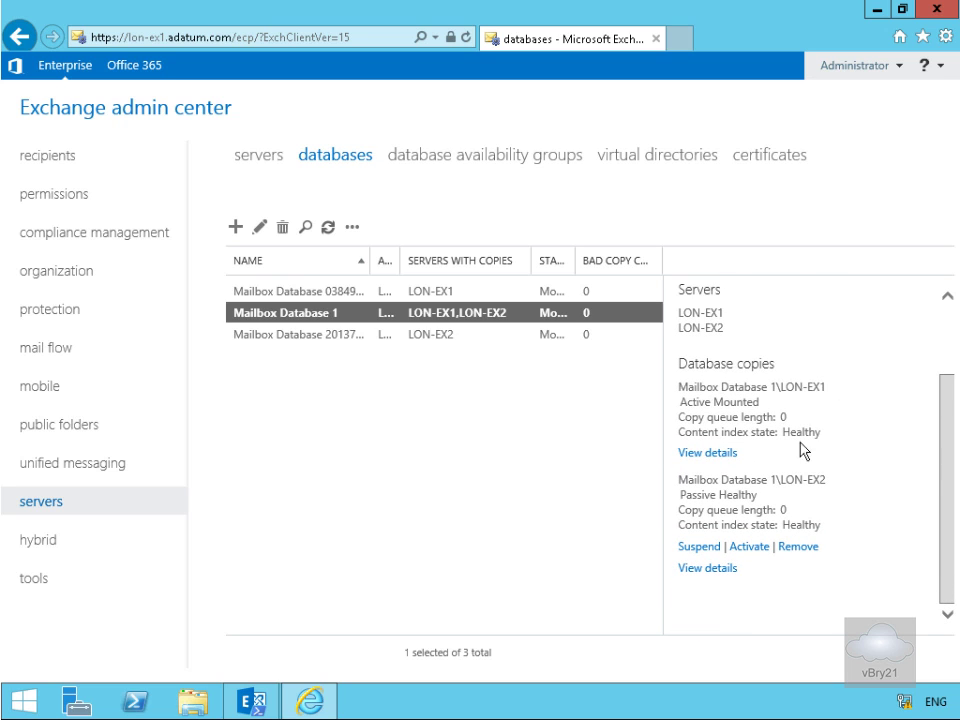
mouse_move(745, 513)
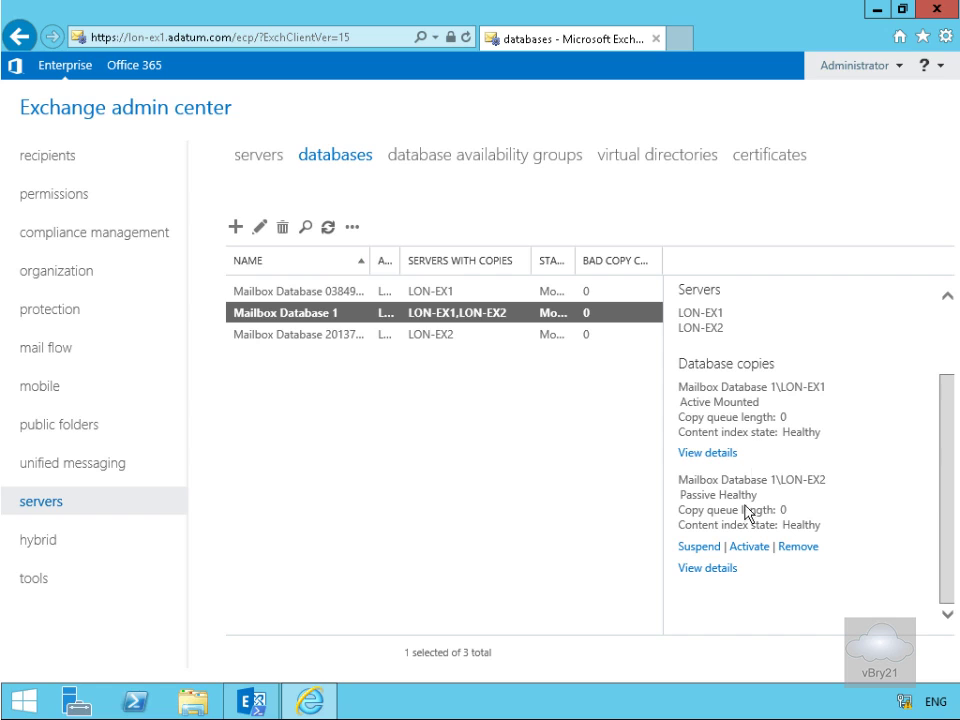
mouse_move(705, 408)
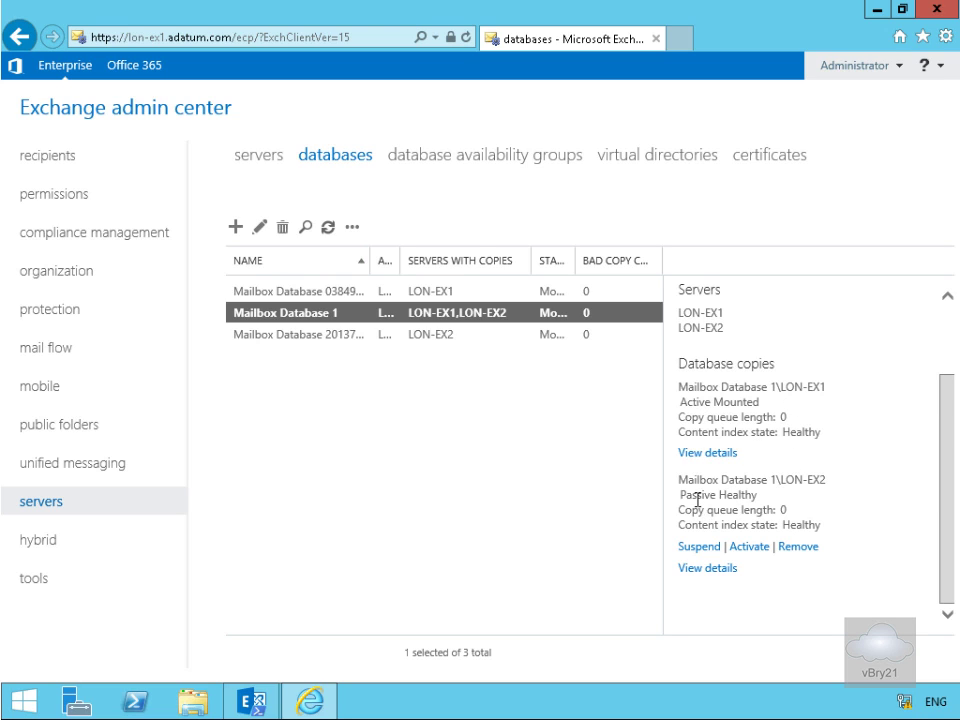
mouse_move(745, 500)
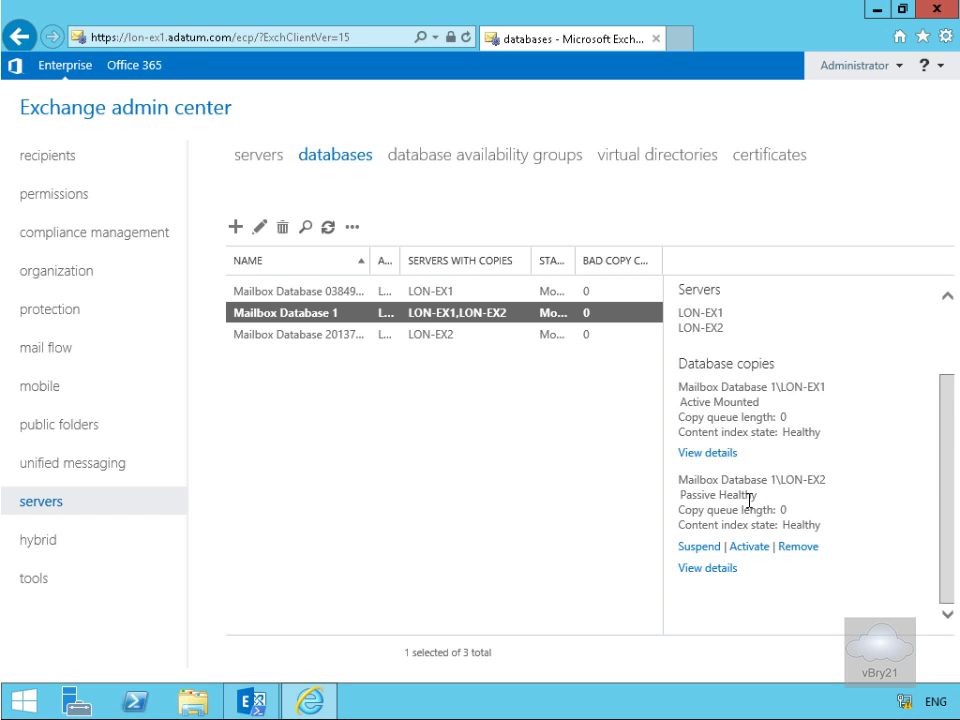
mouse_move(747, 398)
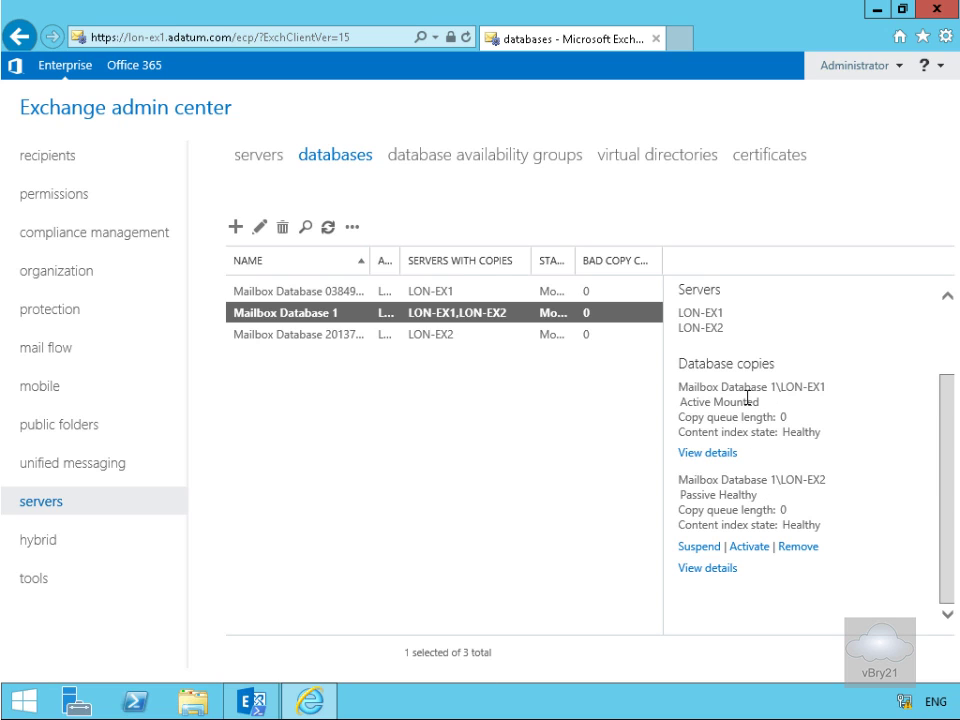
mouse_move(710, 573)
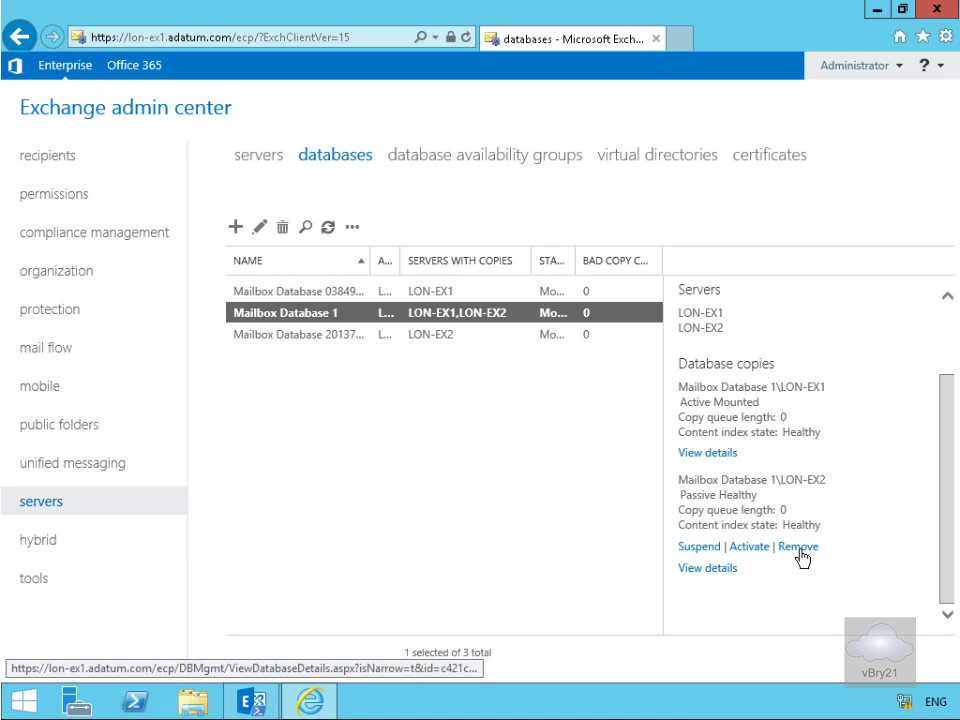
mouse_move(745, 510)
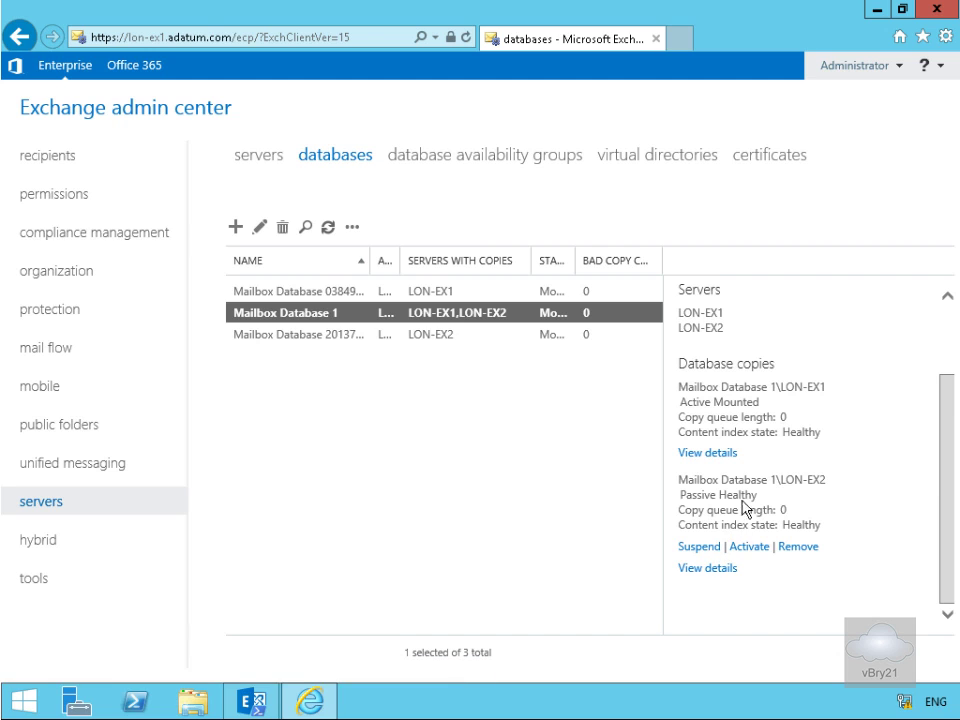
mouse_move(764, 400)
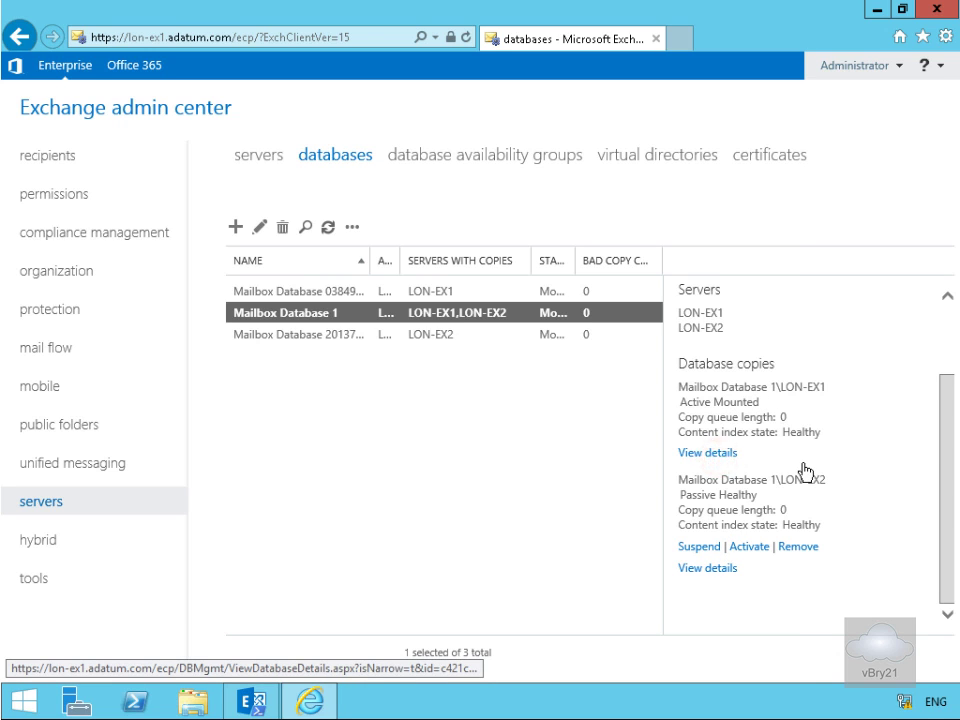
click(706, 452)
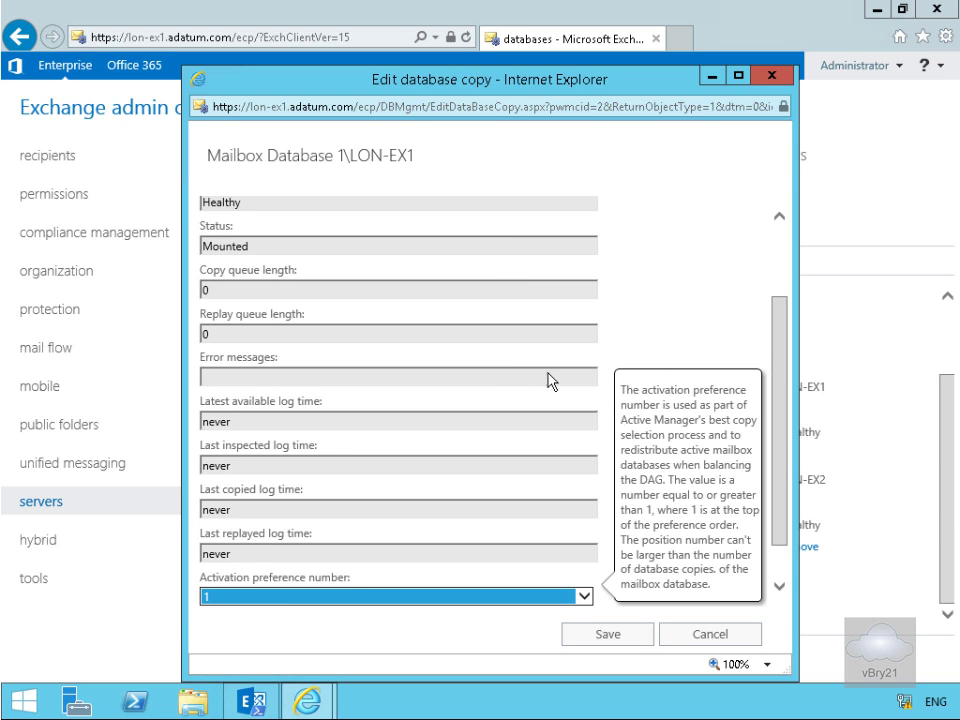
scroll(up, 3)
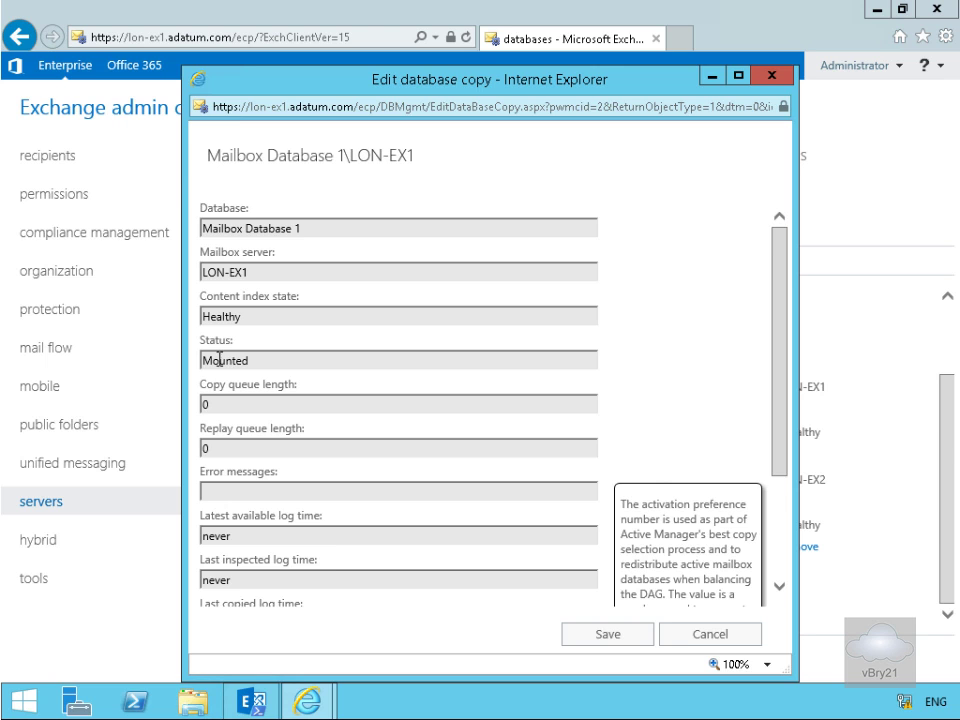
click(710, 634)
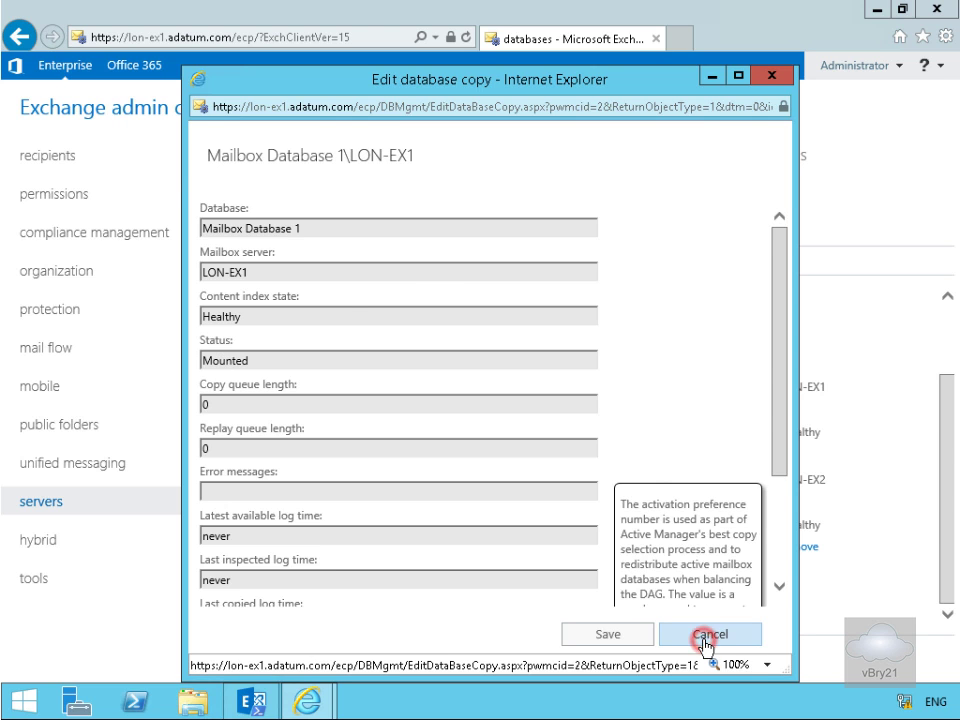
Step: Review the LON-EX2 copy: Healthy, zero copy/replay queues, activation preference 2, replay lag 0
click(709, 634)
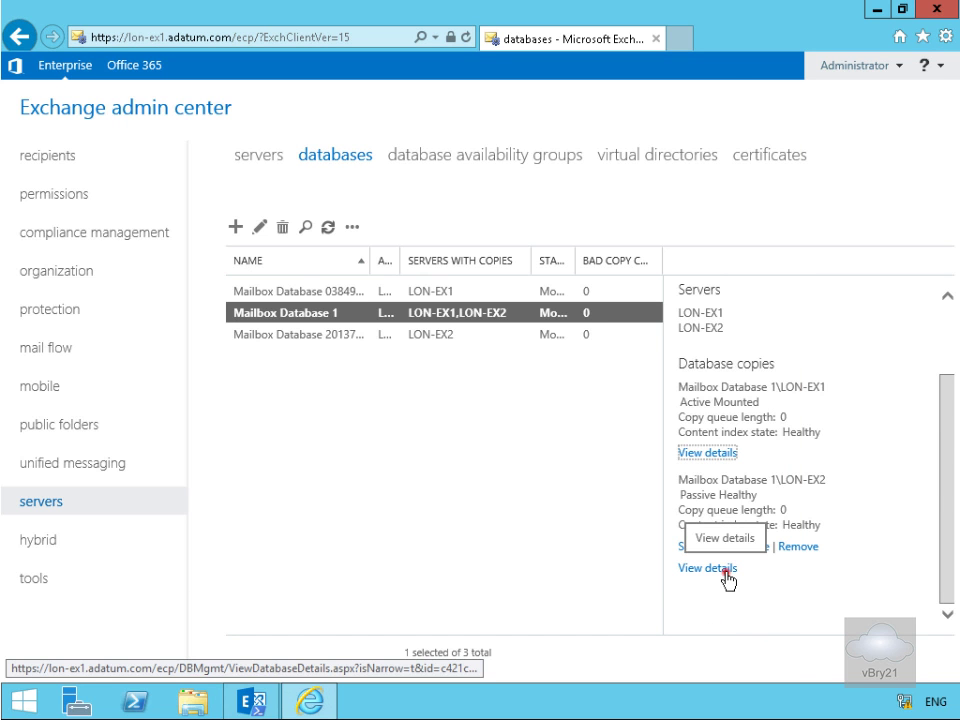
click(707, 568)
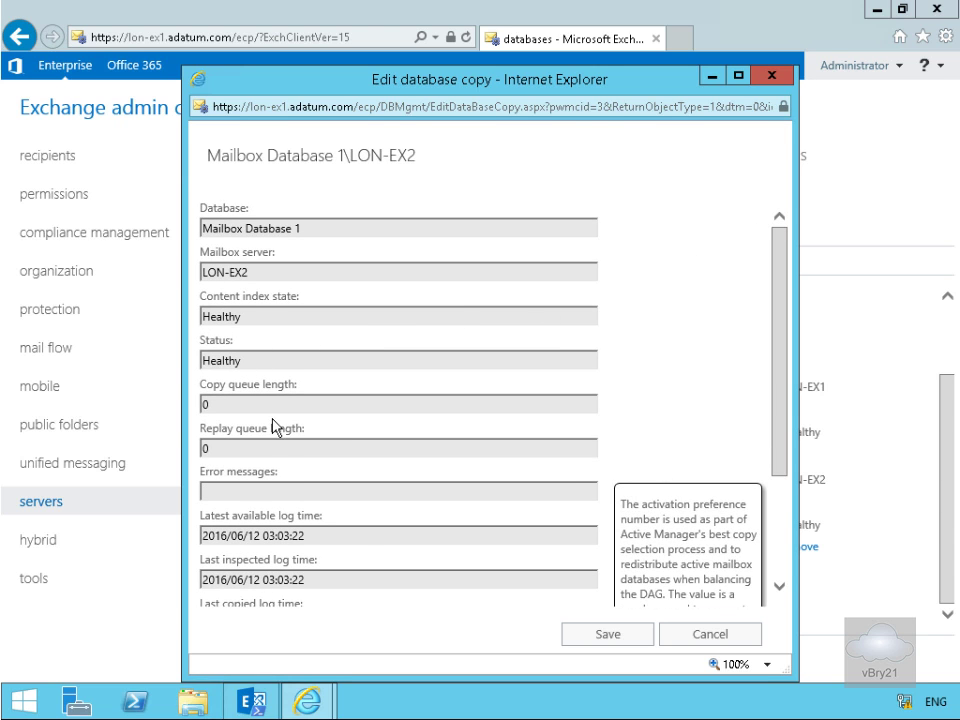
scroll(down, 3)
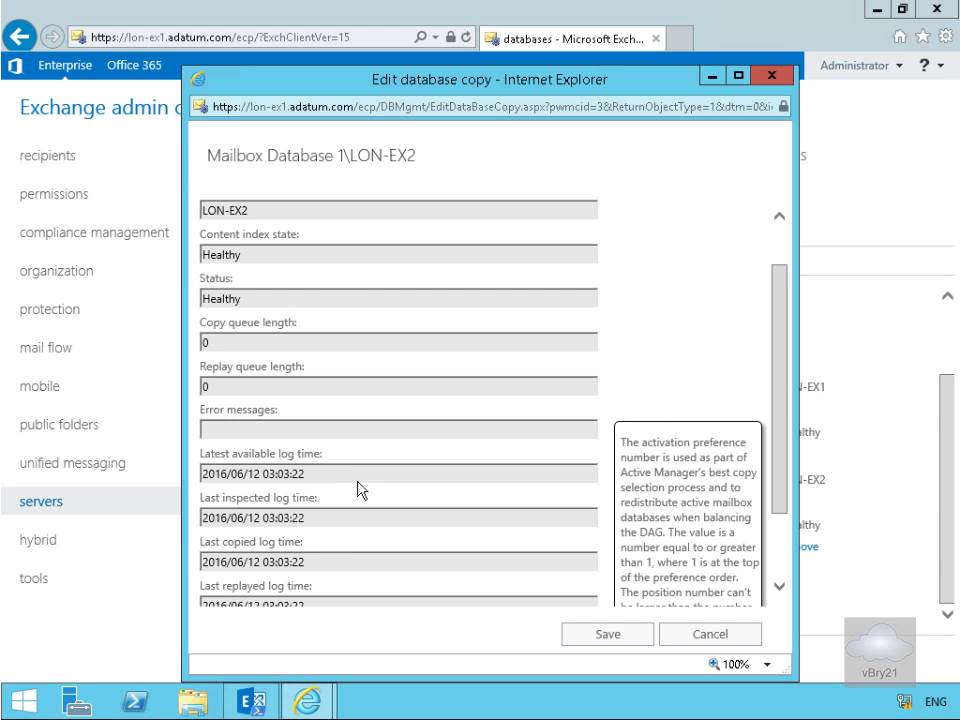
mouse_move(335, 537)
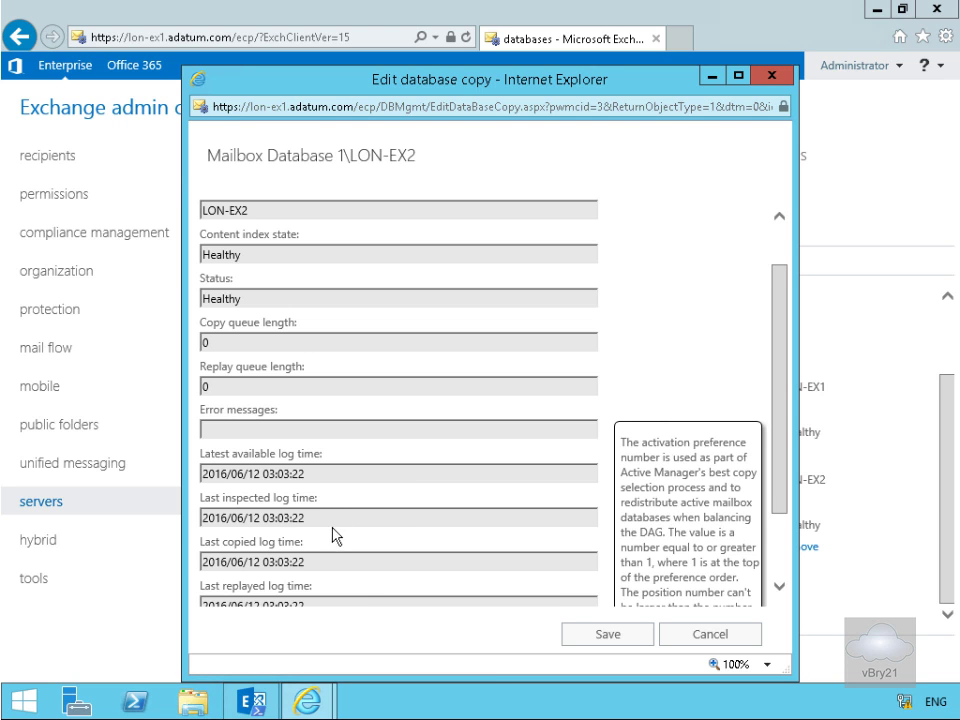
mouse_move(779, 502)
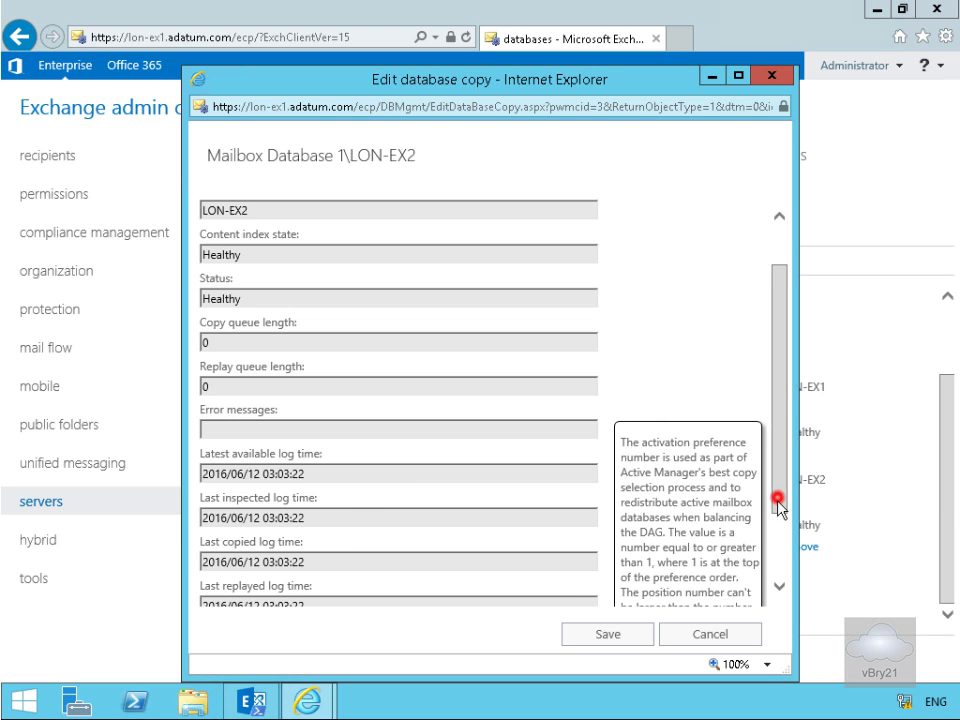
scroll(down, 3)
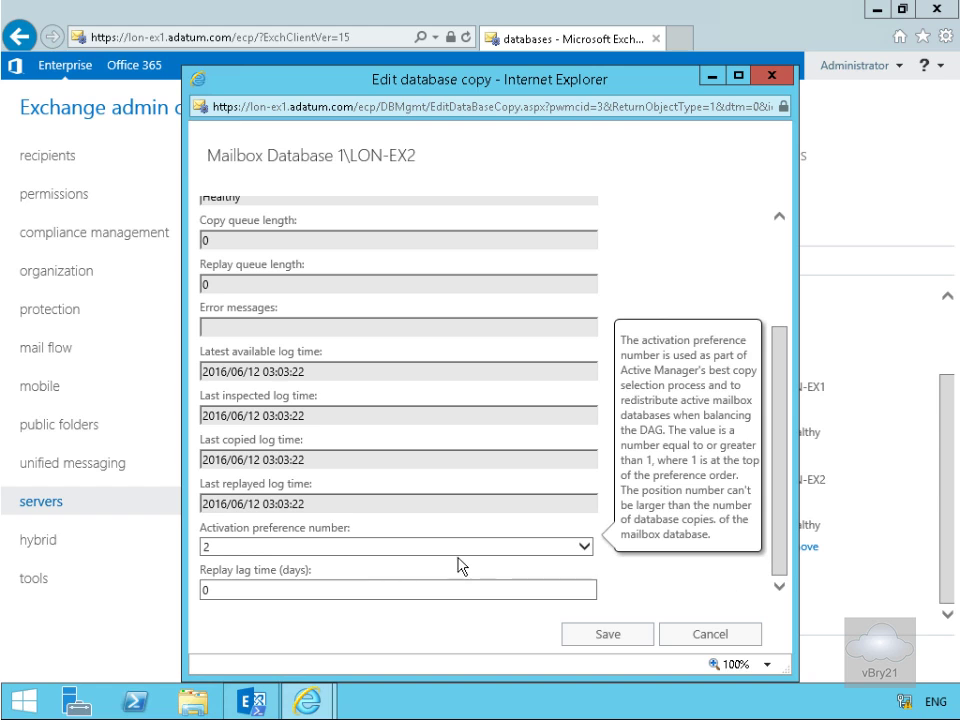
mouse_move(360, 439)
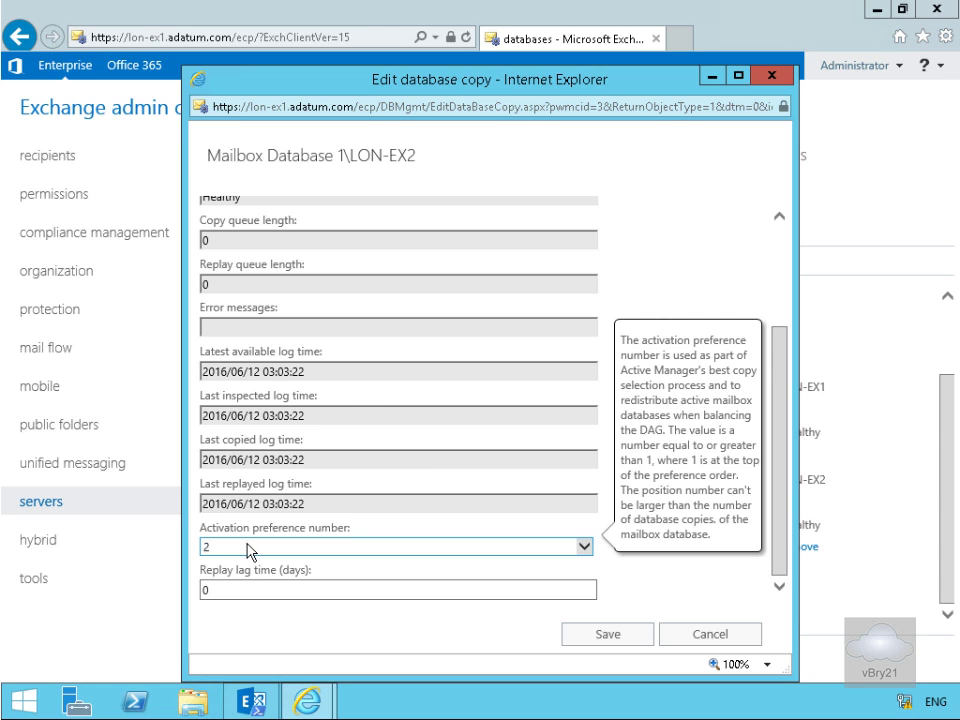
mouse_move(278, 554)
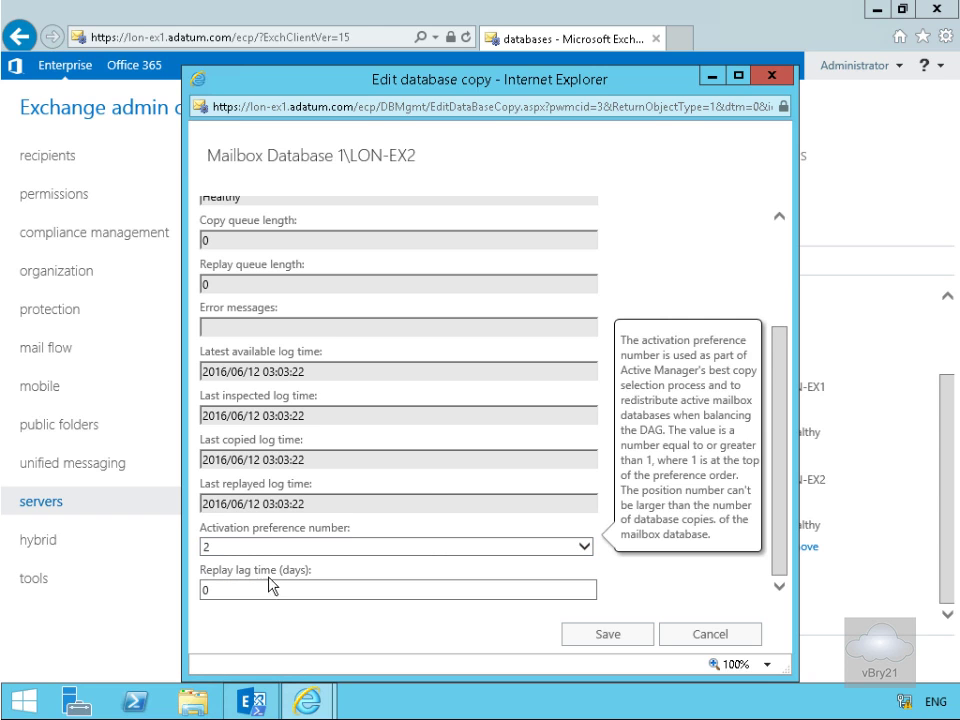
click(397, 589)
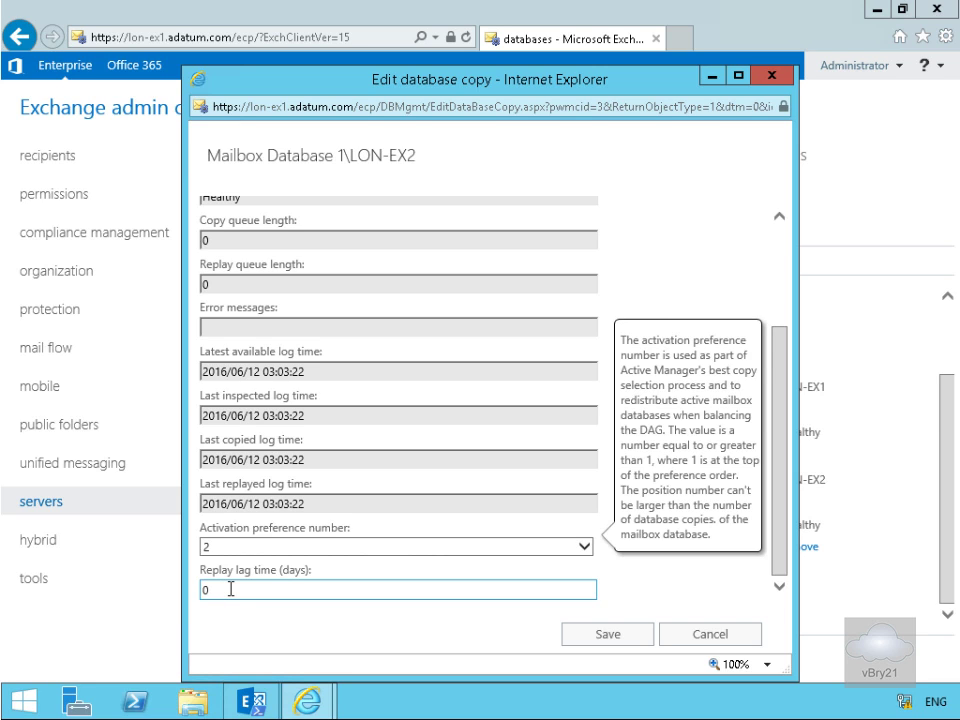
mouse_move(250, 570)
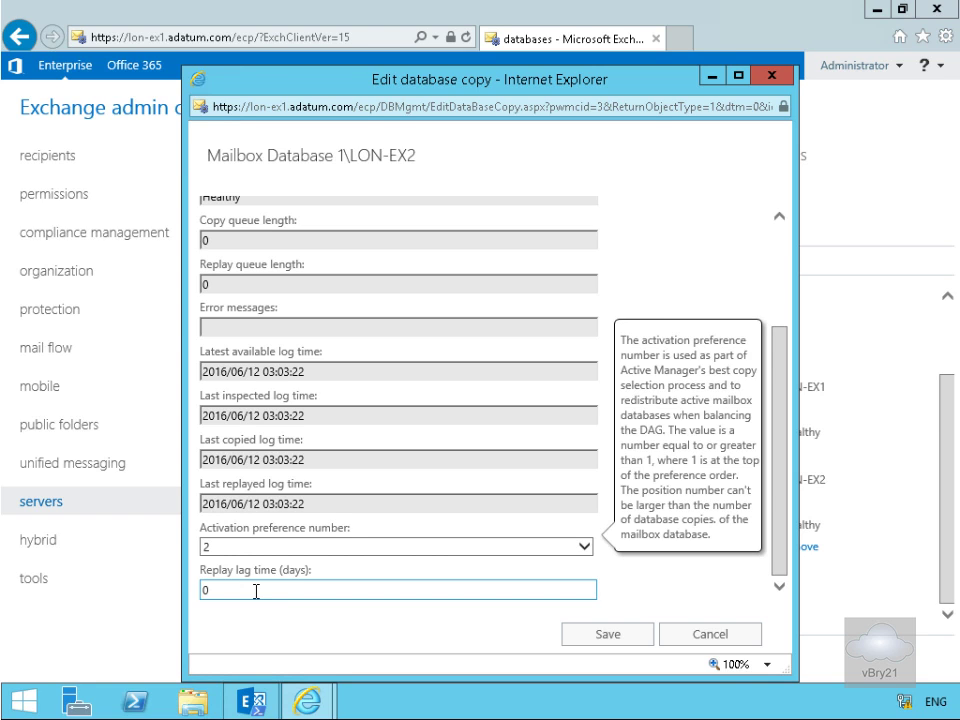
mouse_move(400, 511)
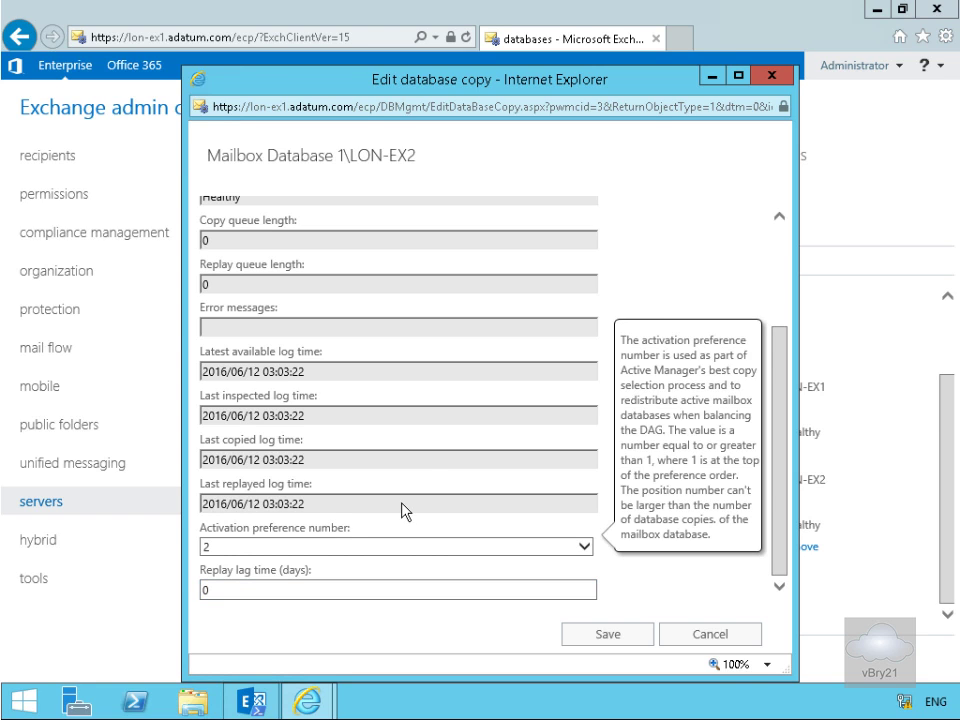
mouse_move(437, 463)
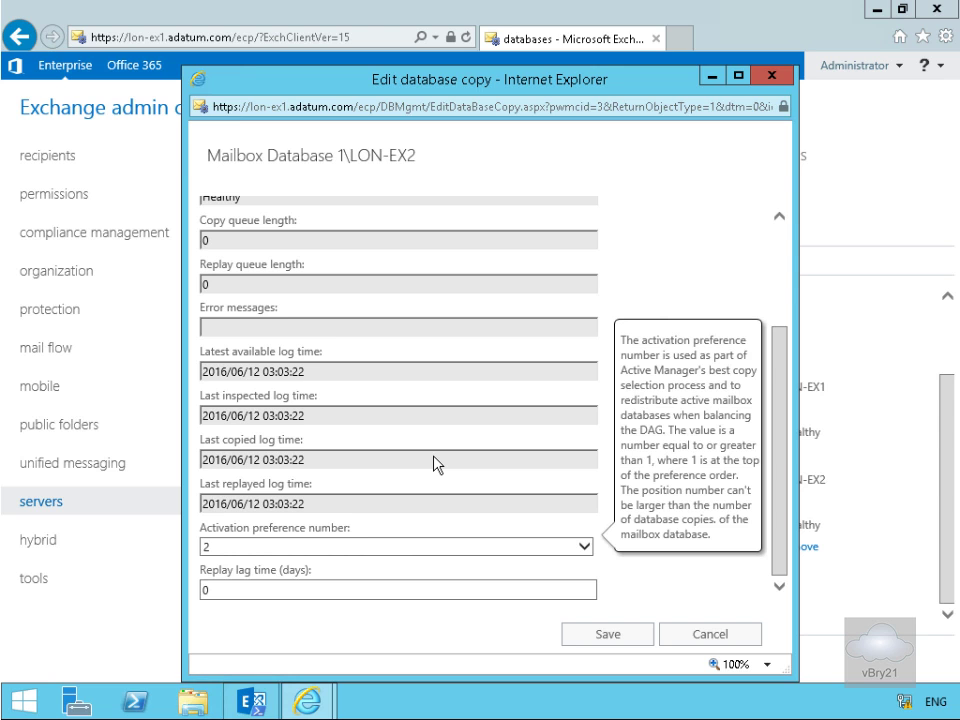
mouse_move(421, 467)
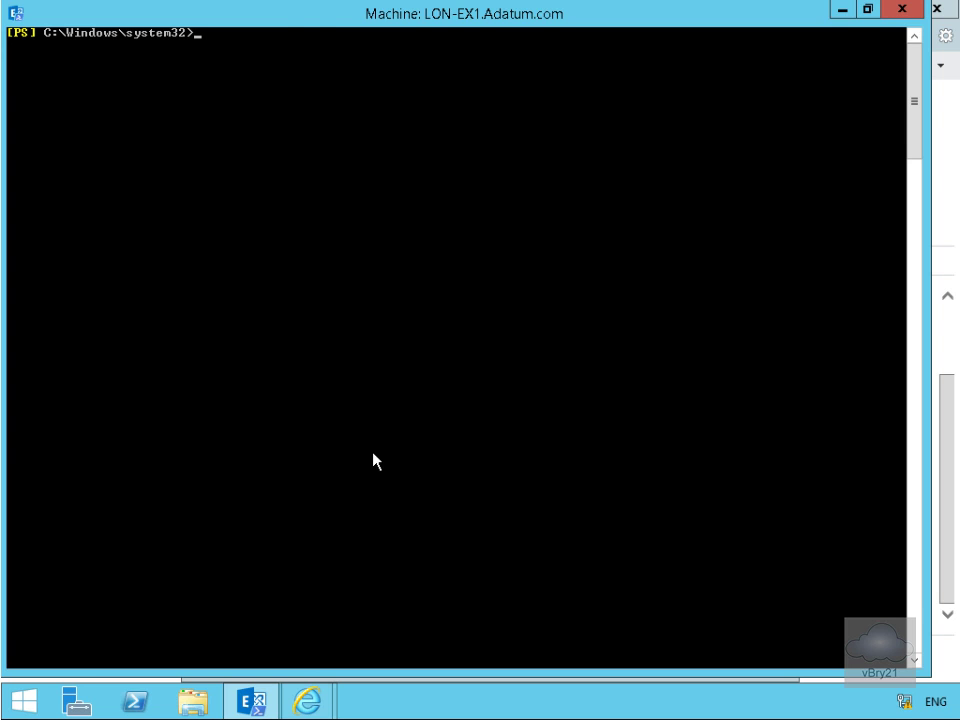
Step: Run Test-ReplicationHealth on LON-EX1; most checks pass but DatabaseRedundancy and DatabaseAvailability fail
text(Test-ReplicationHealth)
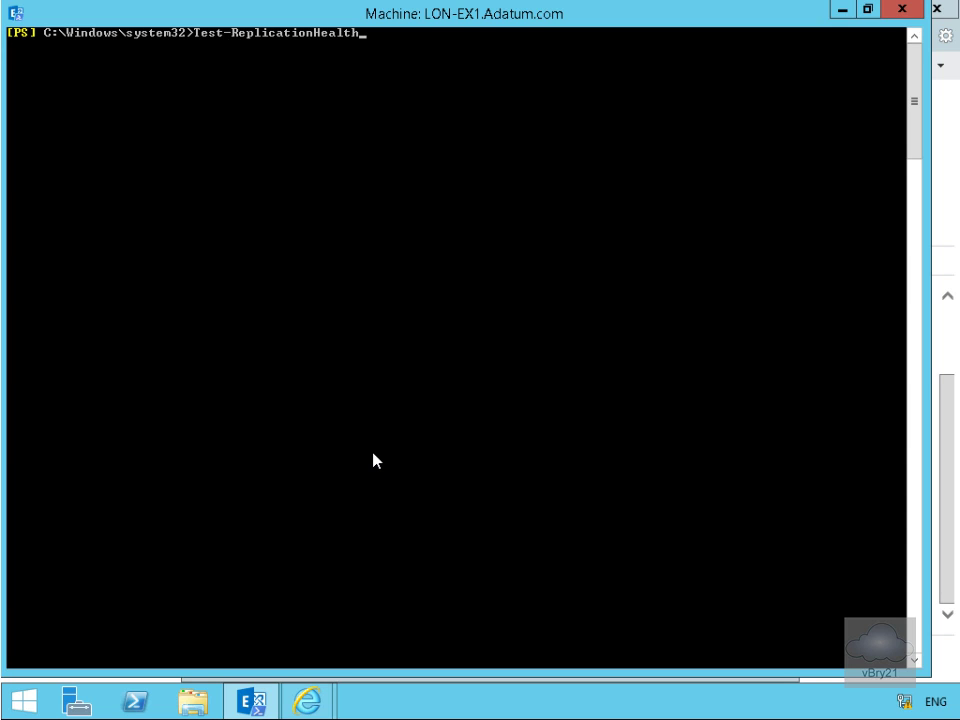
key(Return)
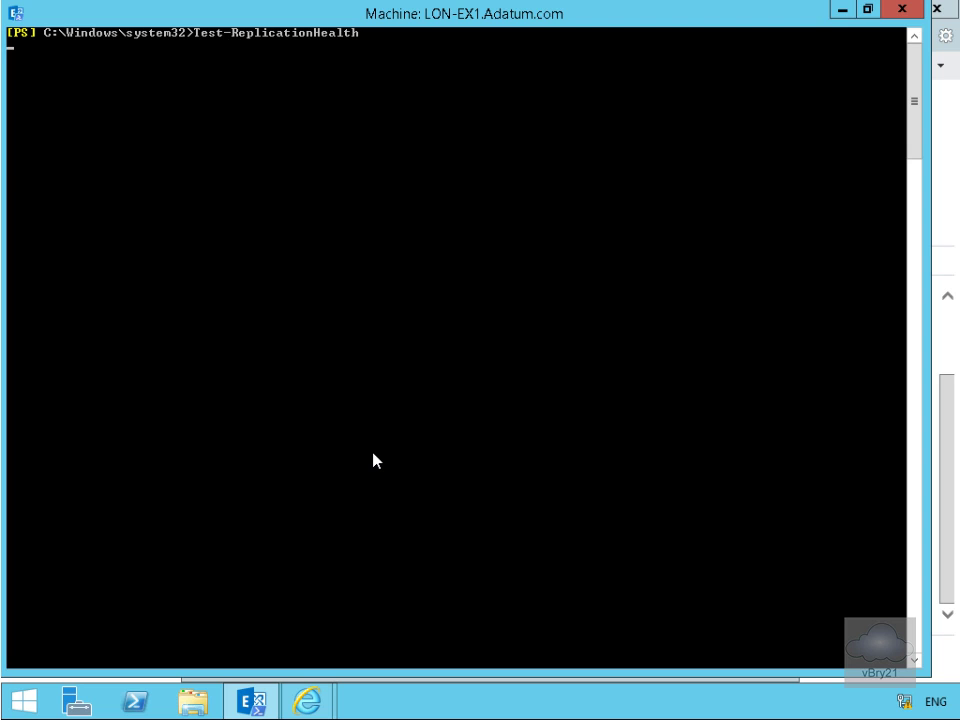
key(Return)
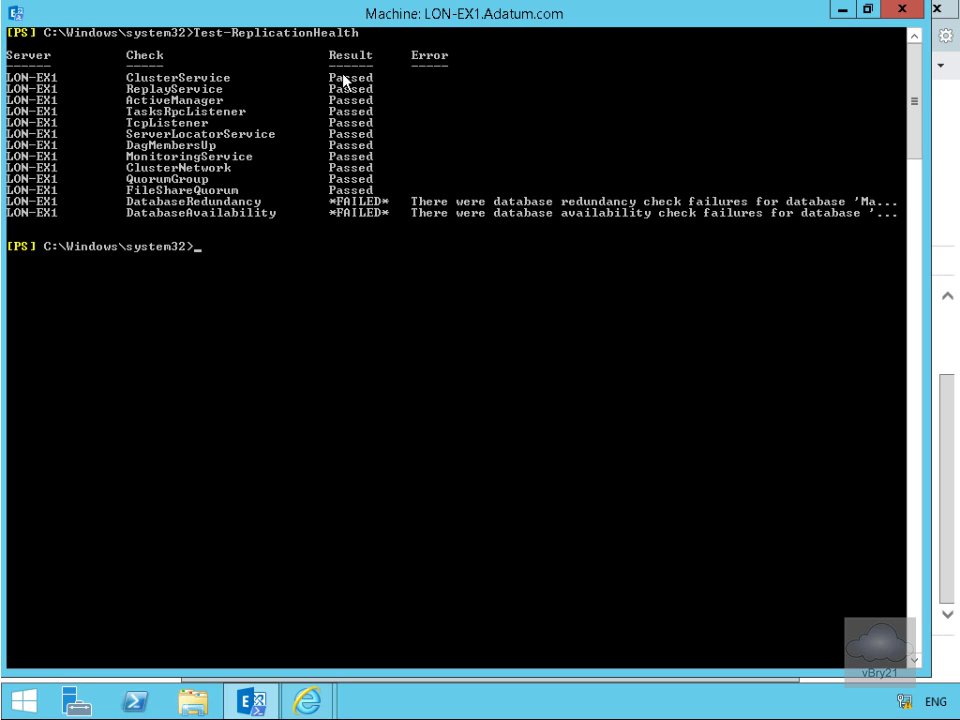
mouse_move(358, 100)
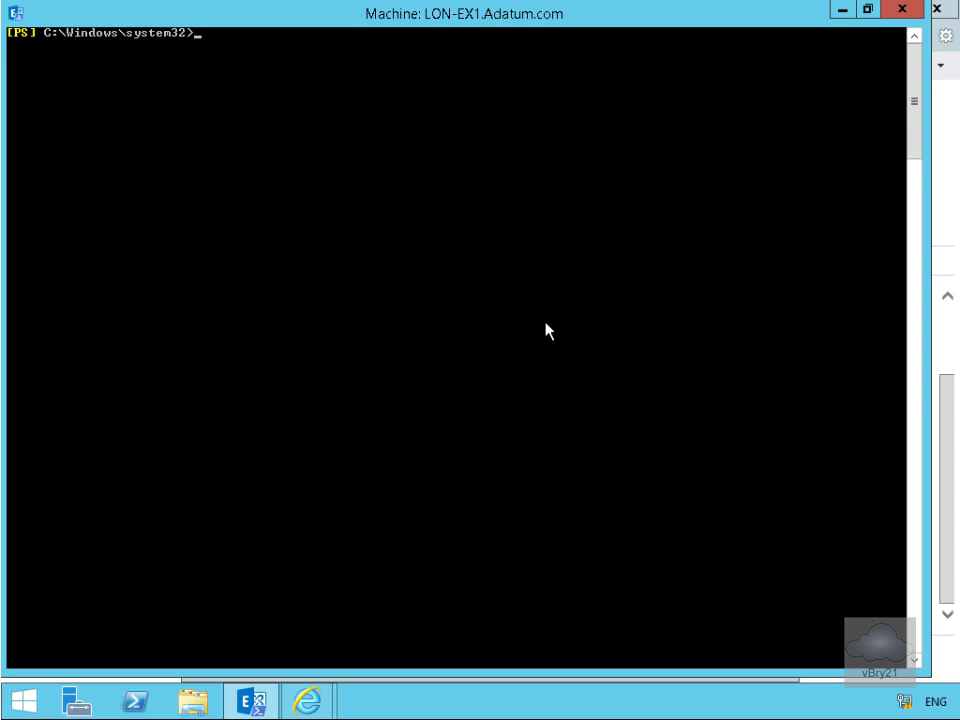
Step: Run Get-MailboxDatabaseCopyStatus -Server LON-EX1 showing both copies Mounted with zero queues, then clear the console
text(Get-MailboxDatabaseCopyStatus -Server LON-EX1)
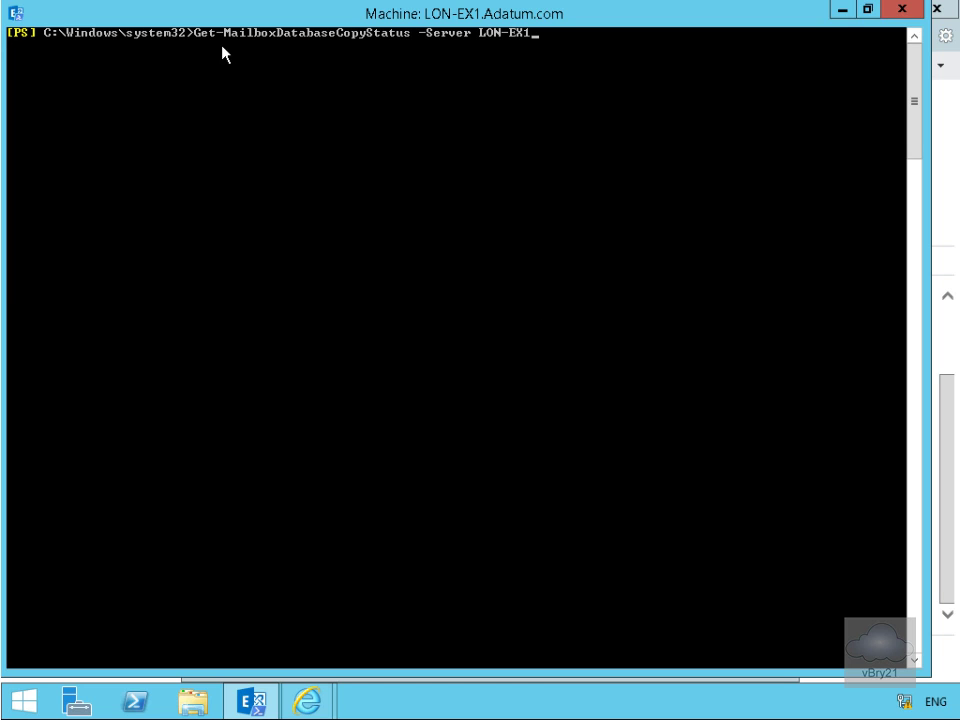
mouse_move(418, 52)
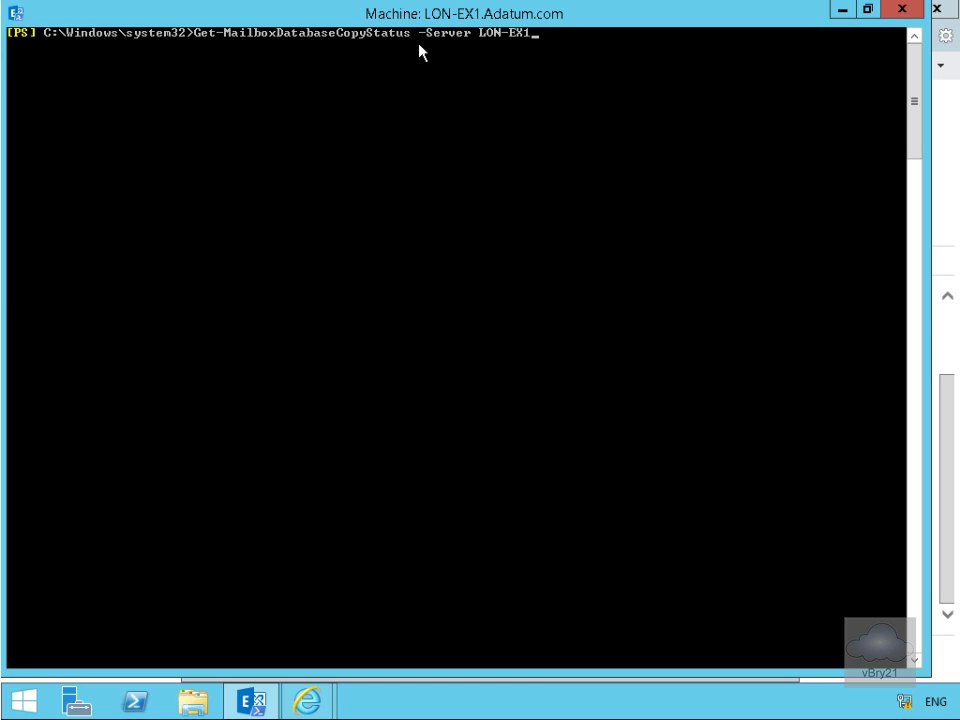
mouse_move(498, 52)
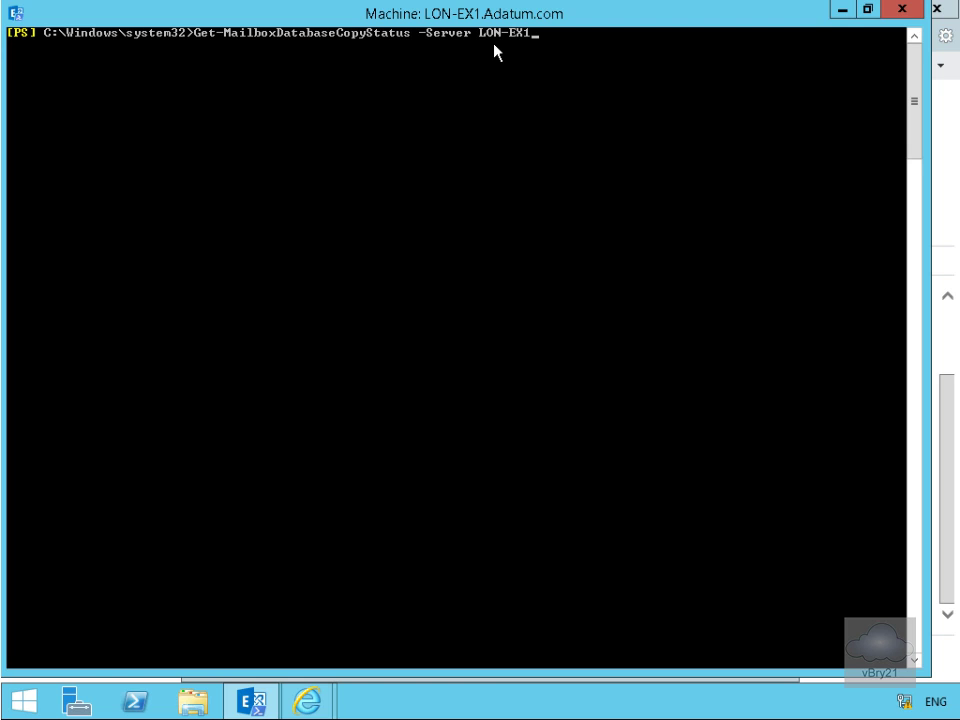
key(Return)
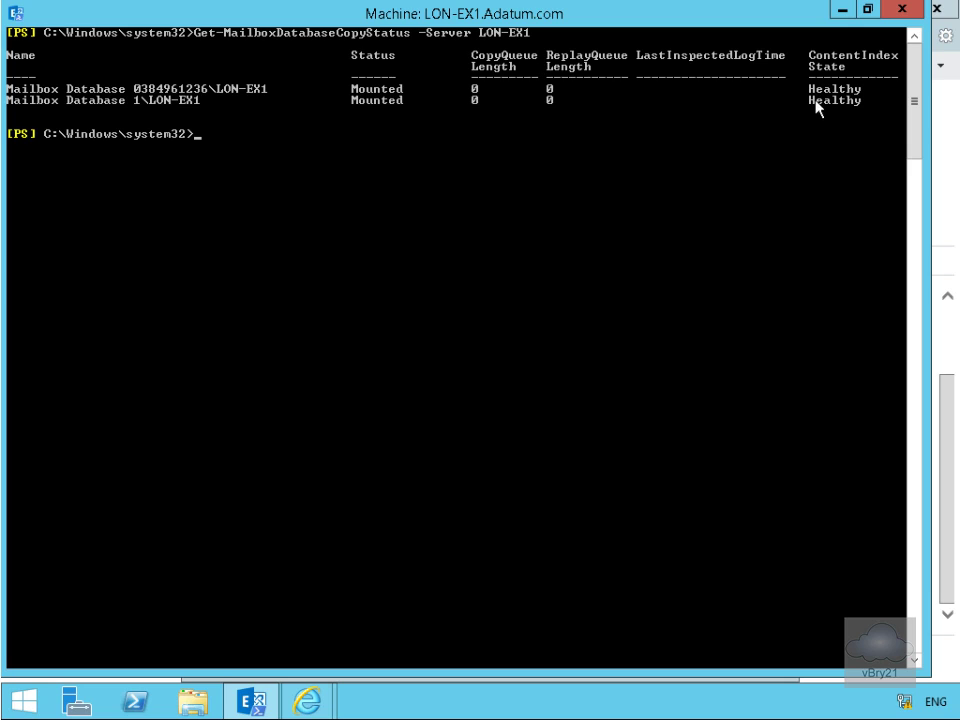
mouse_move(351, 124)
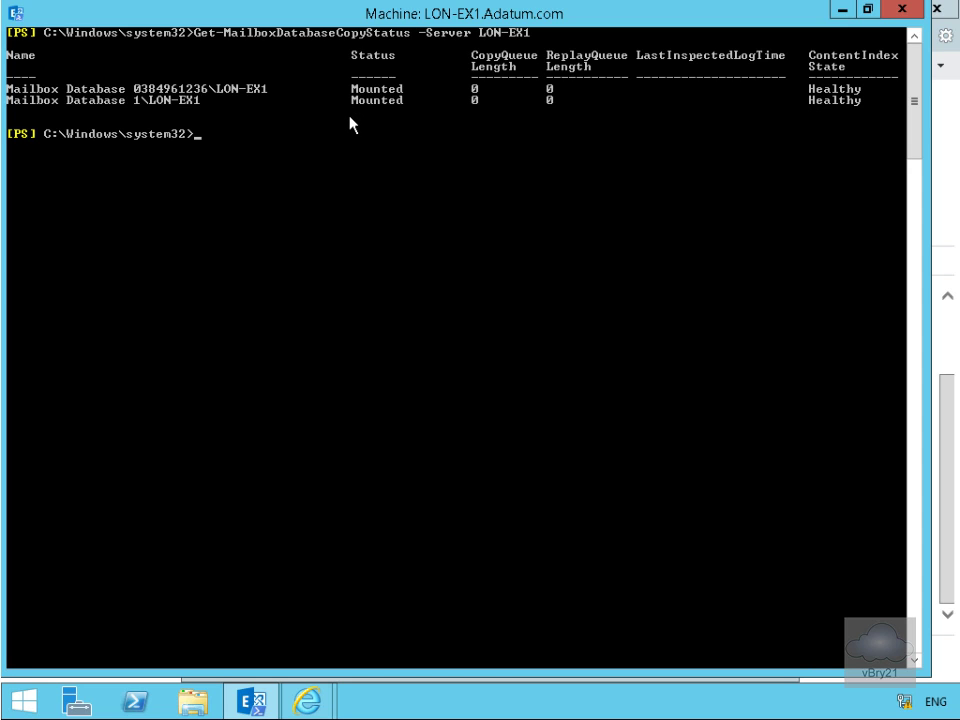
text(cl)
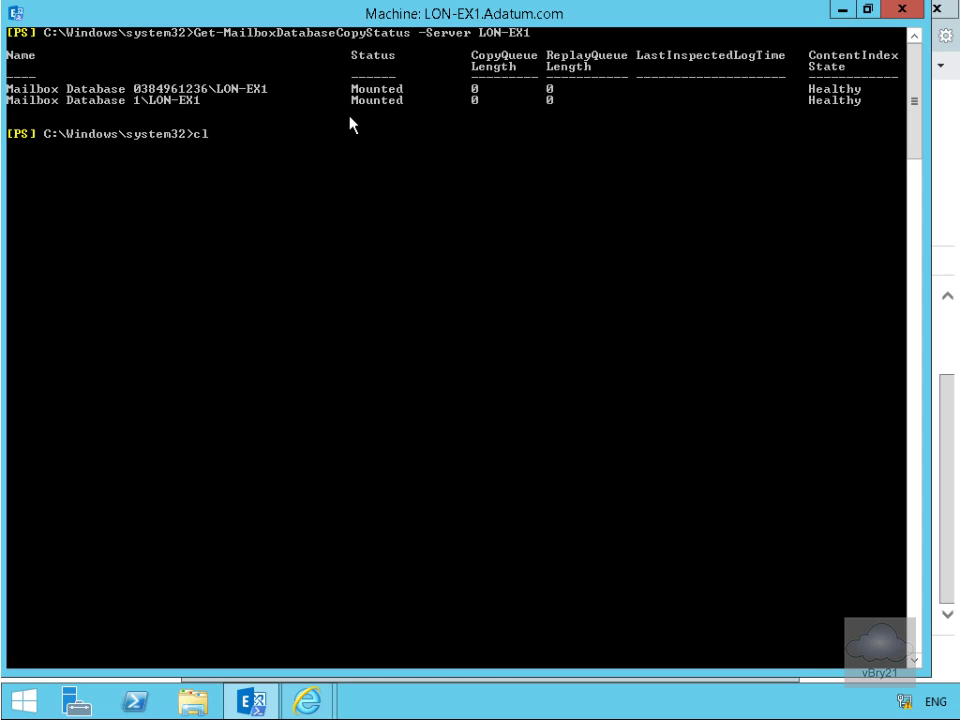
key(Return)
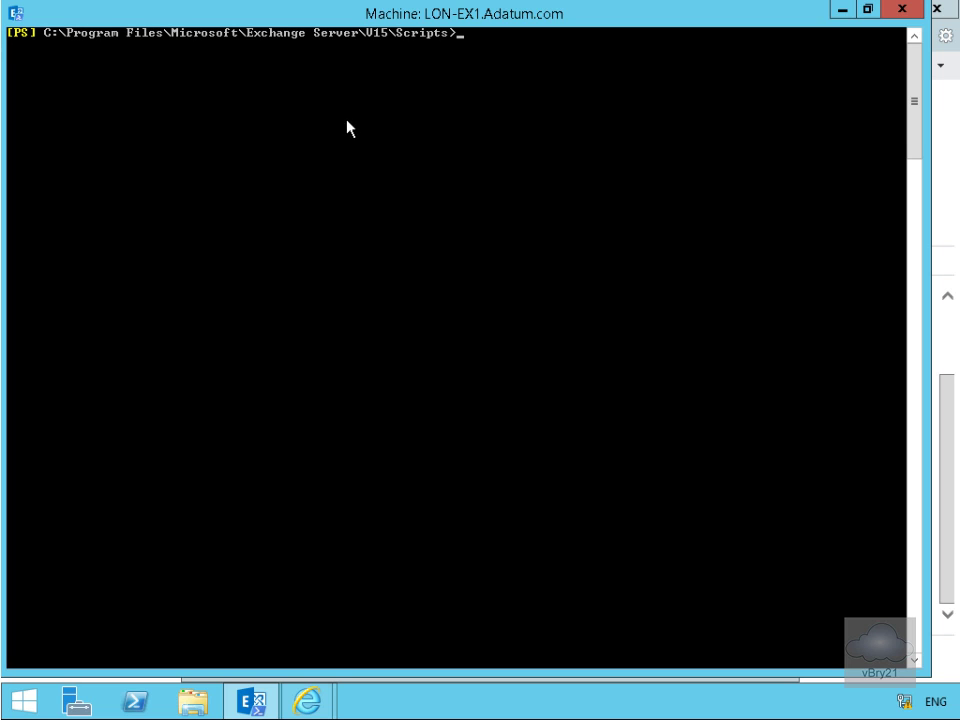
mouse_move(197, 70)
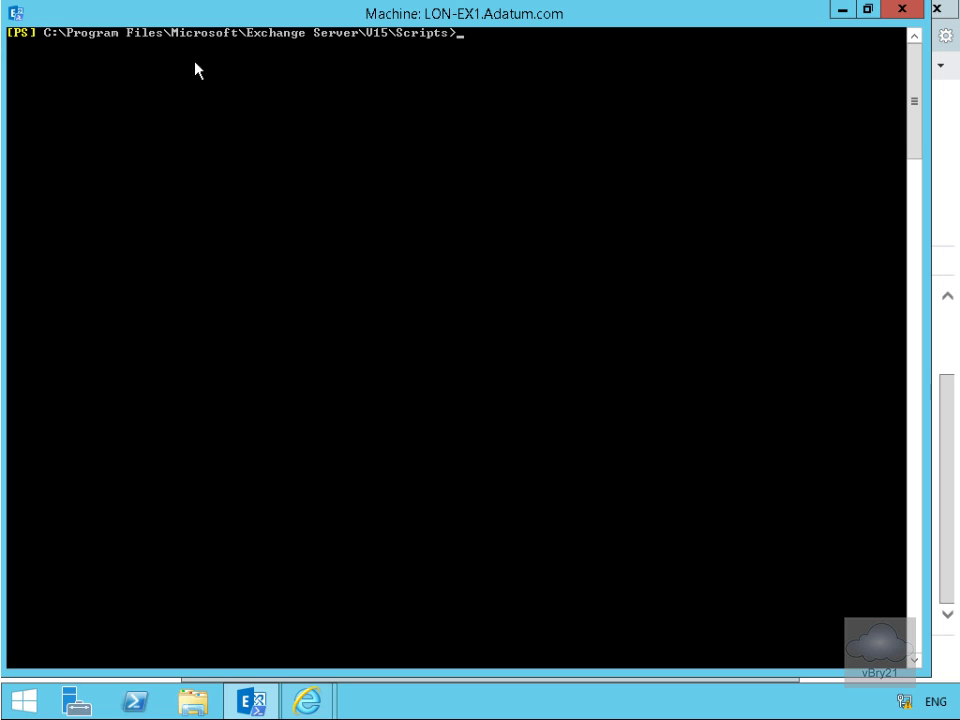
mouse_move(394, 60)
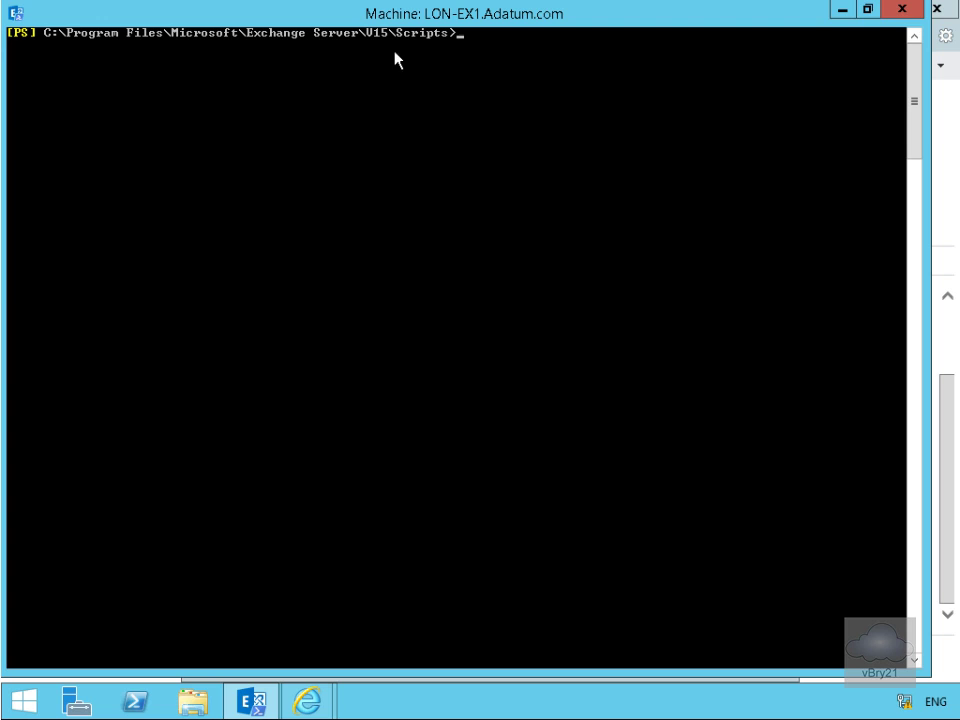
mouse_move(405, 54)
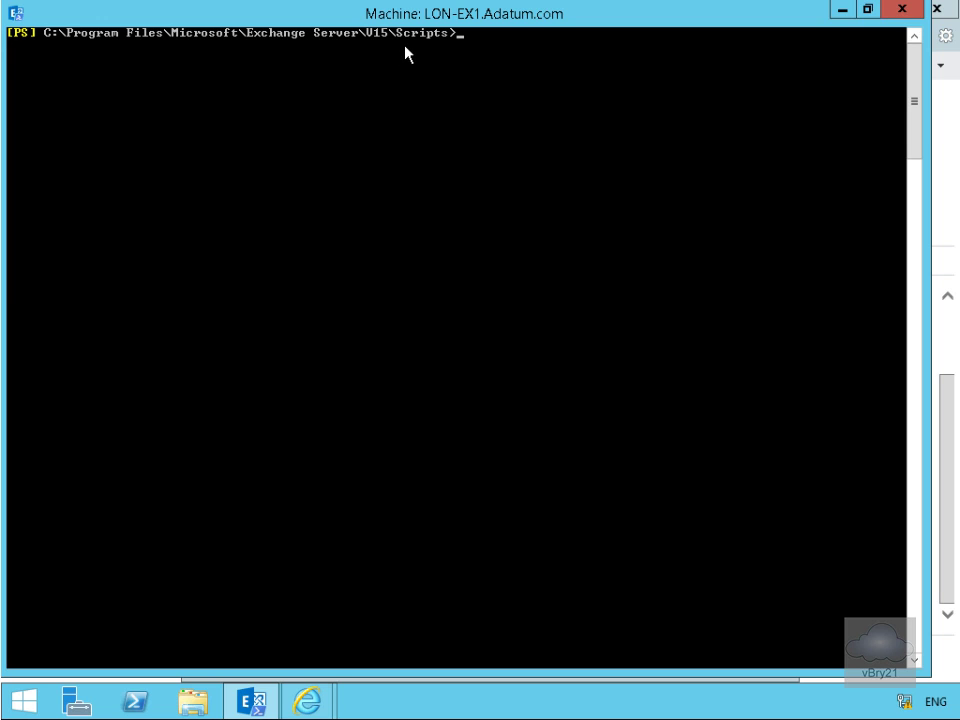
Step: Run checkdatabaseredundancy.ps1 for "mailbox database 1", reporting state Green with redundancy count 2
text(.\checkdatabaseredundancy.ps1 -mailboxdatabasename "mailbox database 1")
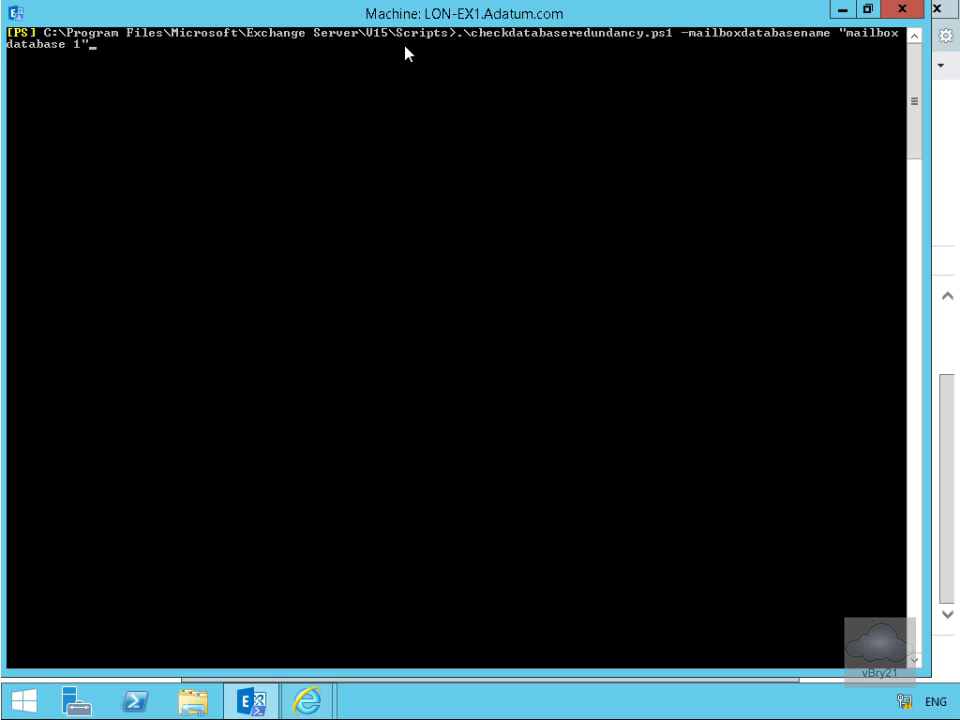
mouse_move(511, 87)
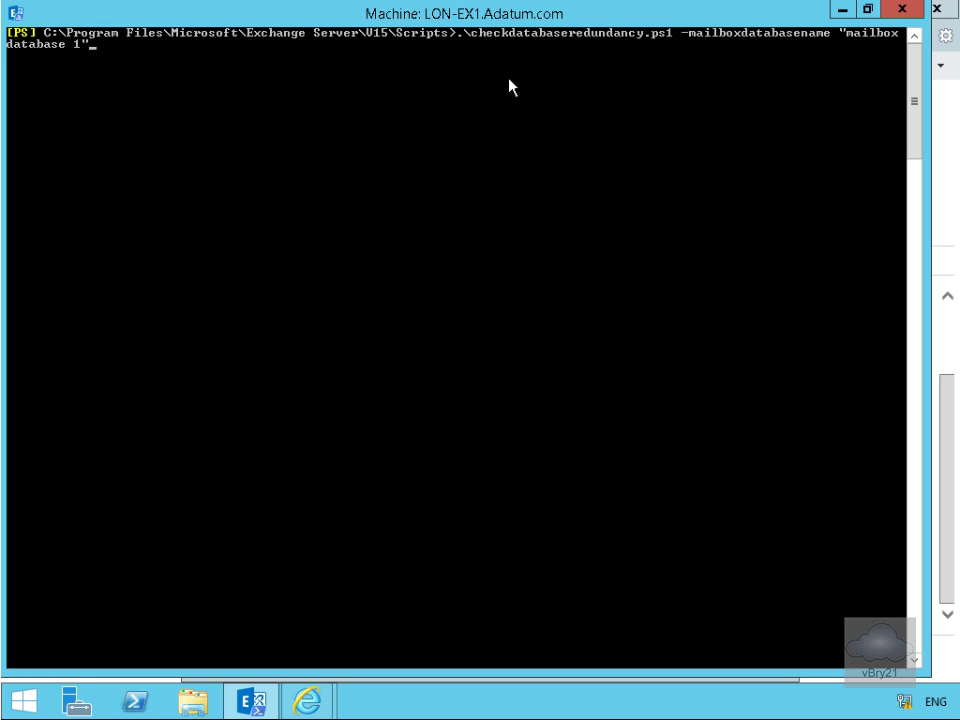
mouse_move(658, 45)
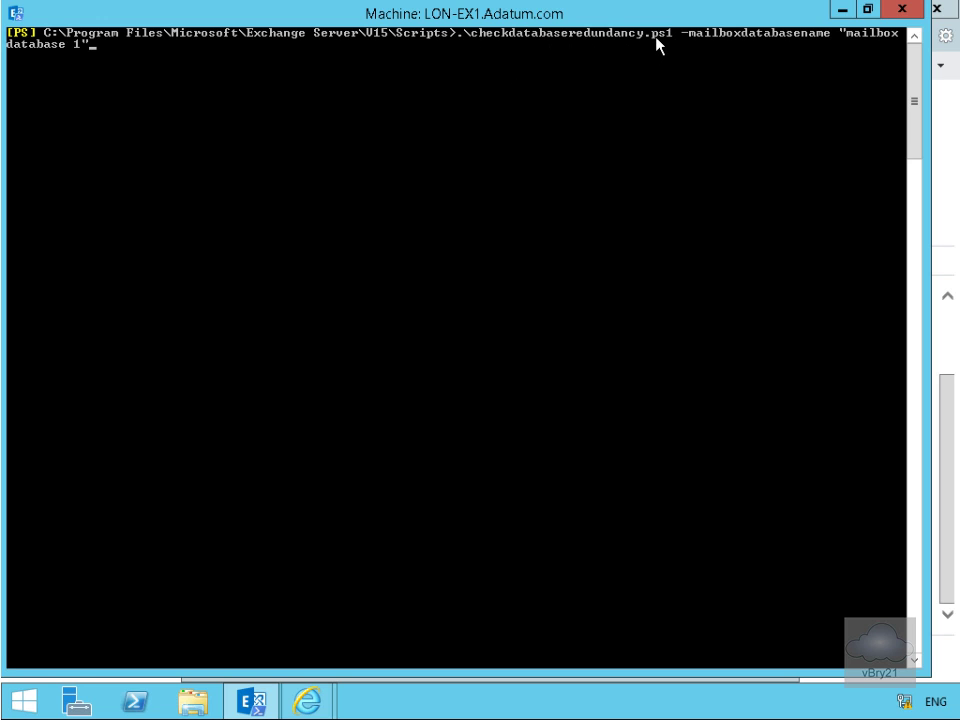
mouse_move(793, 50)
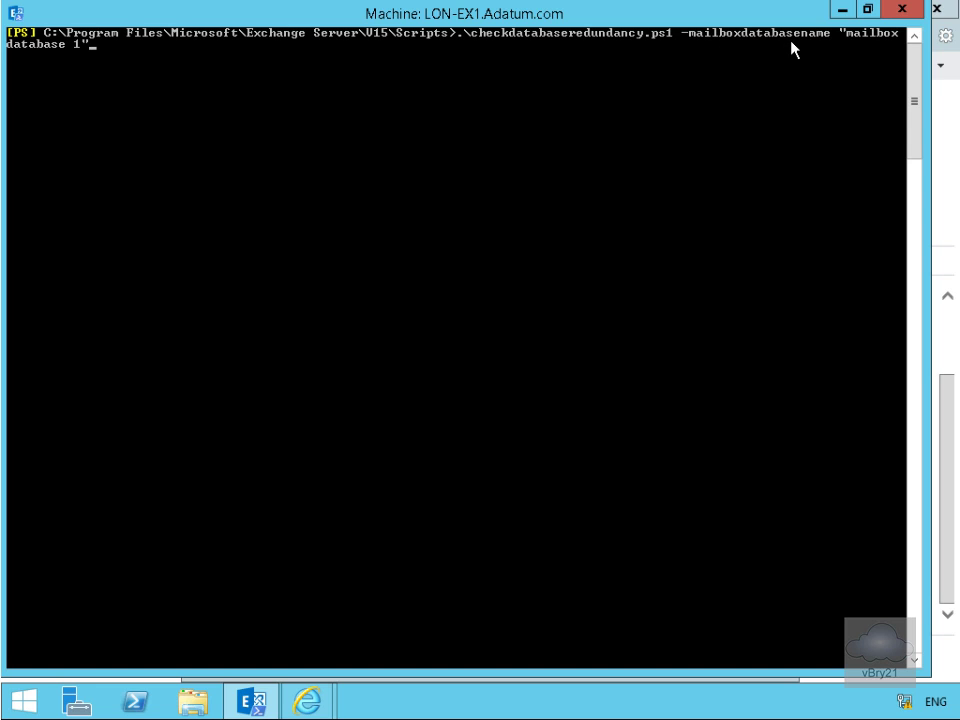
mouse_move(722, 170)
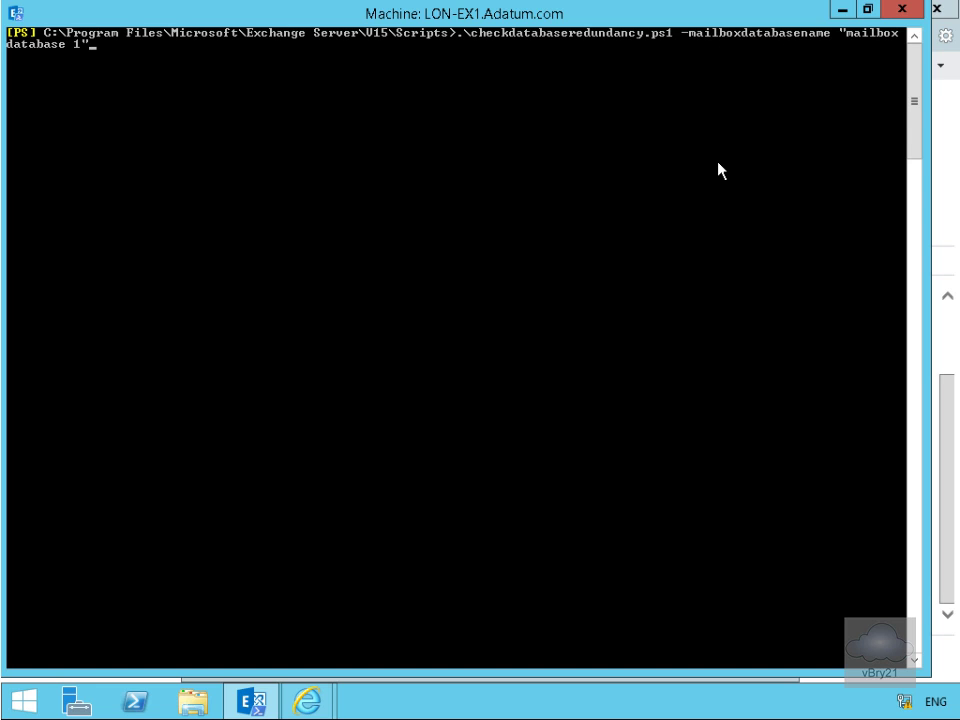
key(Return)
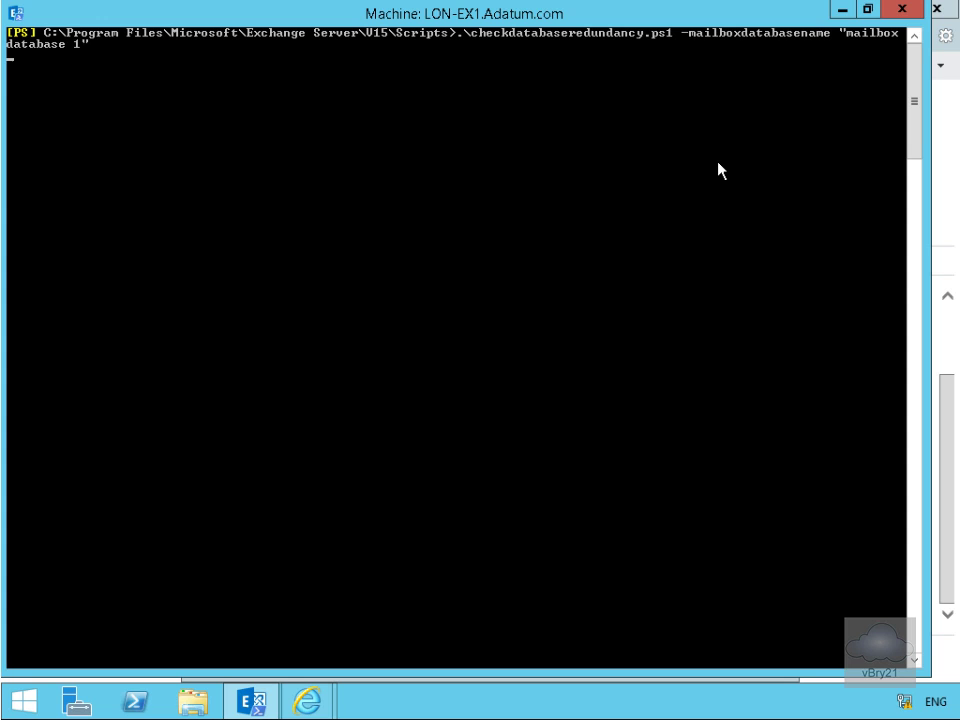
key(Return)
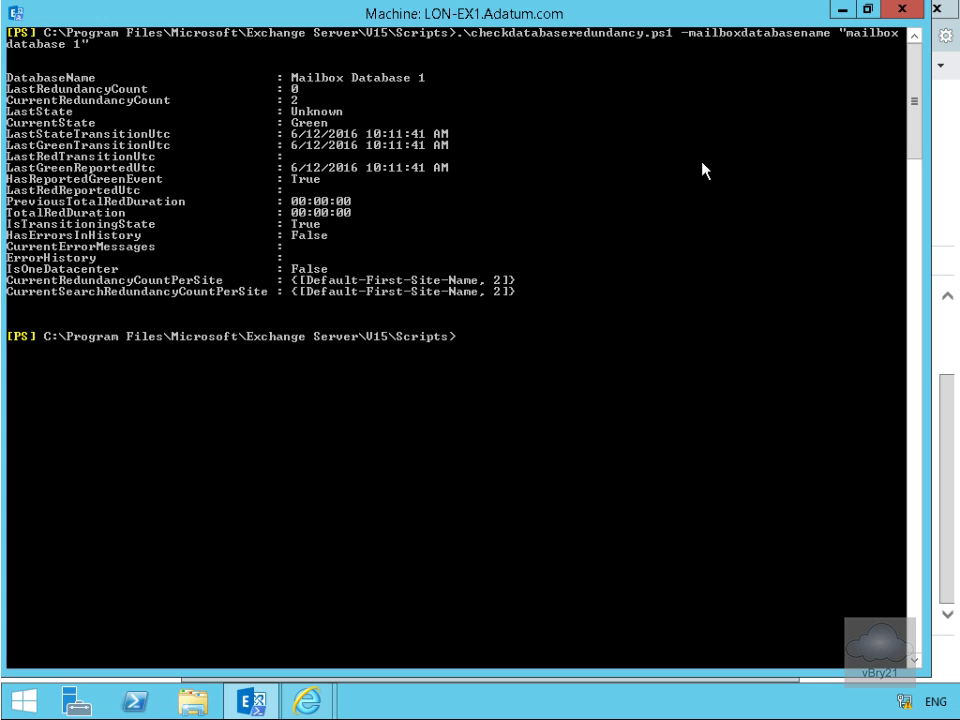